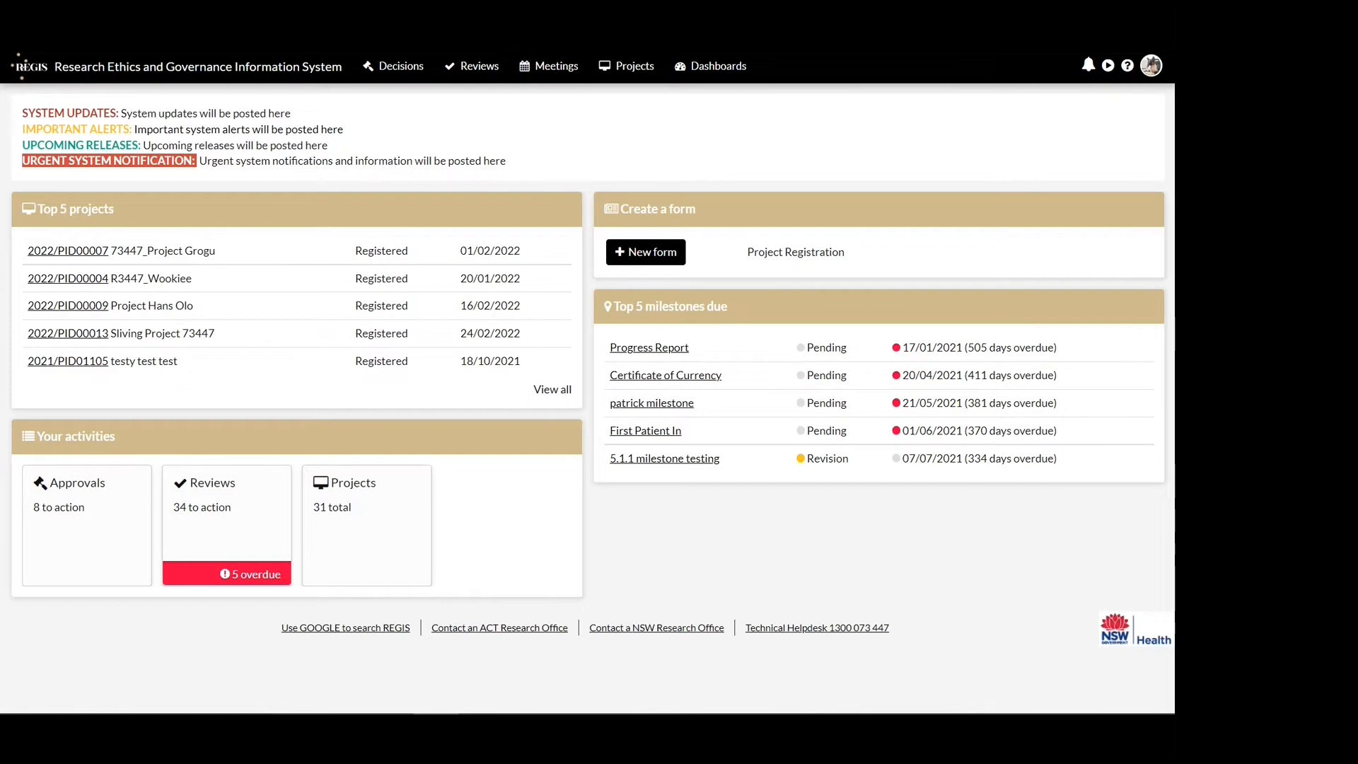
pyautogui.moveTo(921, 503)
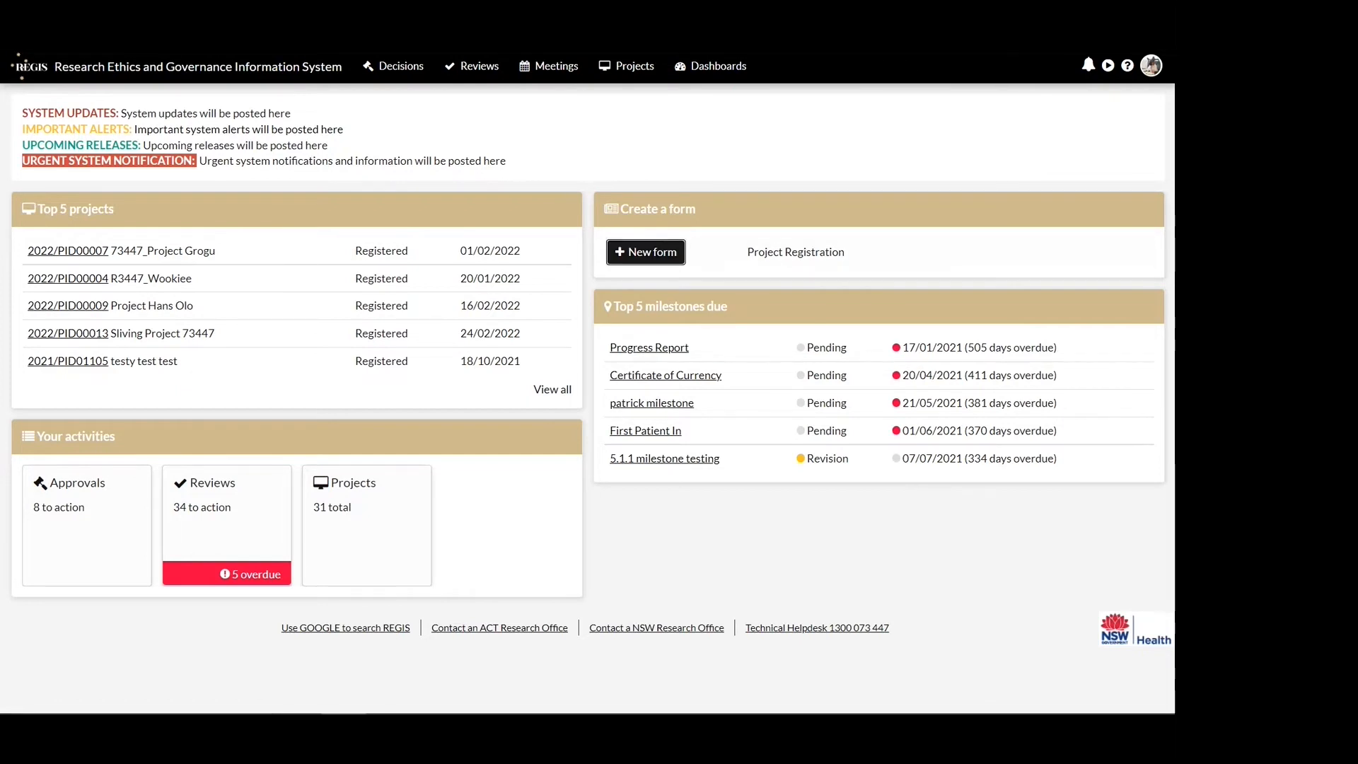
# Step: Start a new Project Registration form from the Create a form panel
pyautogui.click(645, 252)
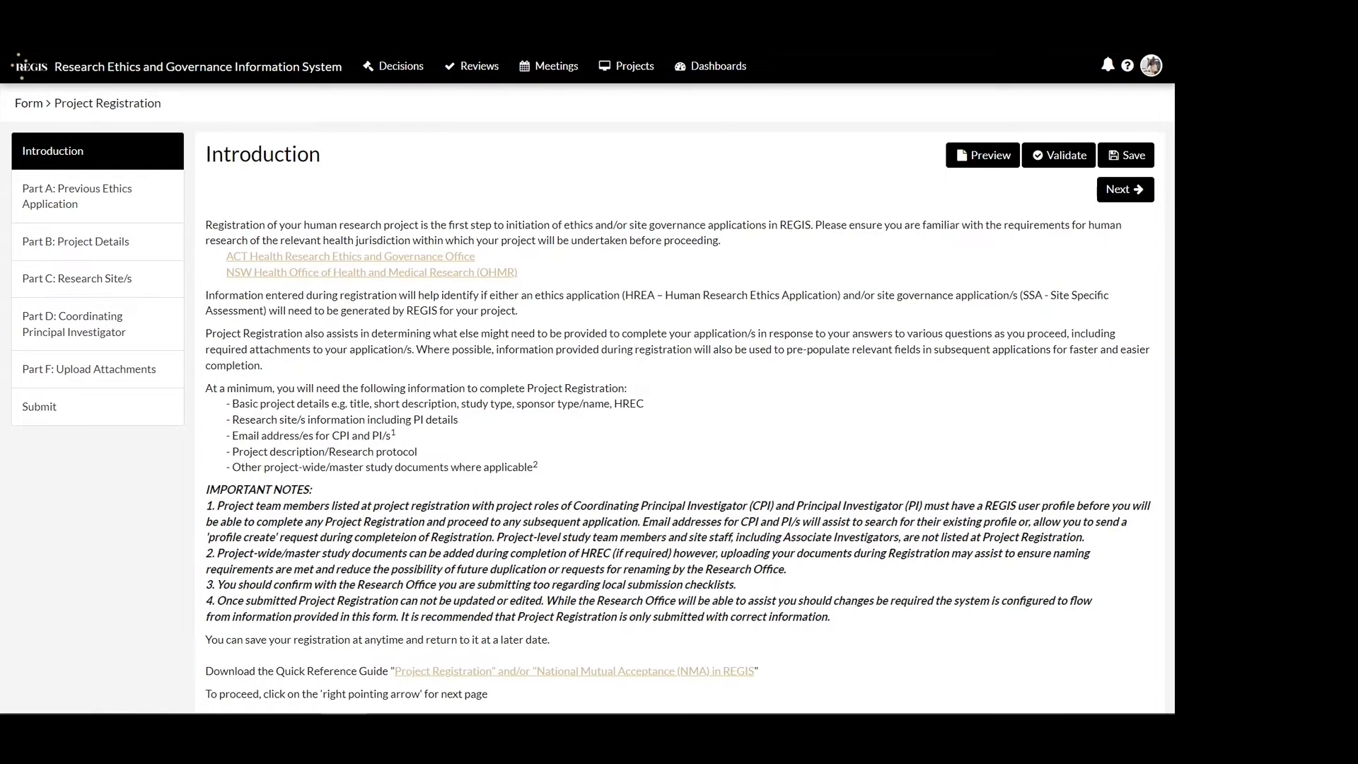
pyautogui.moveTo(482, 285)
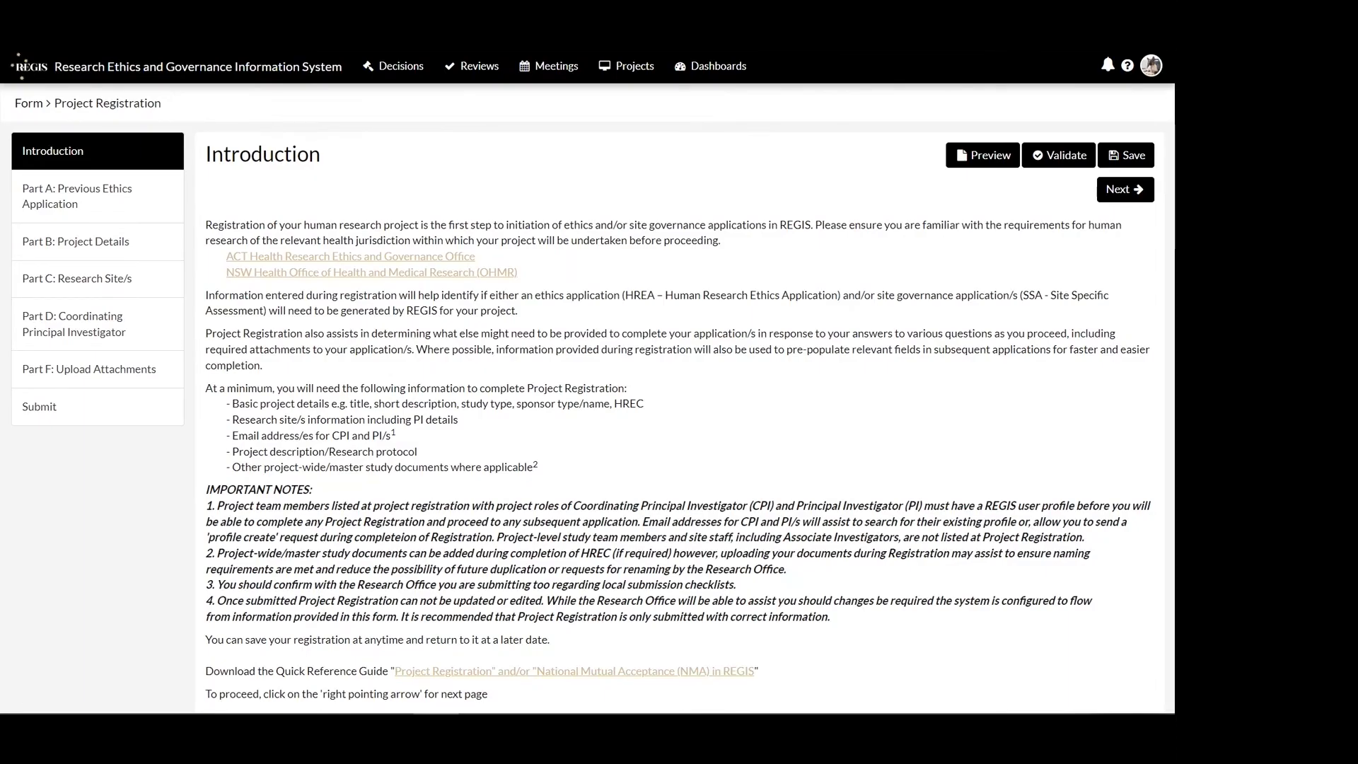
pyautogui.moveTo(1128, 67)
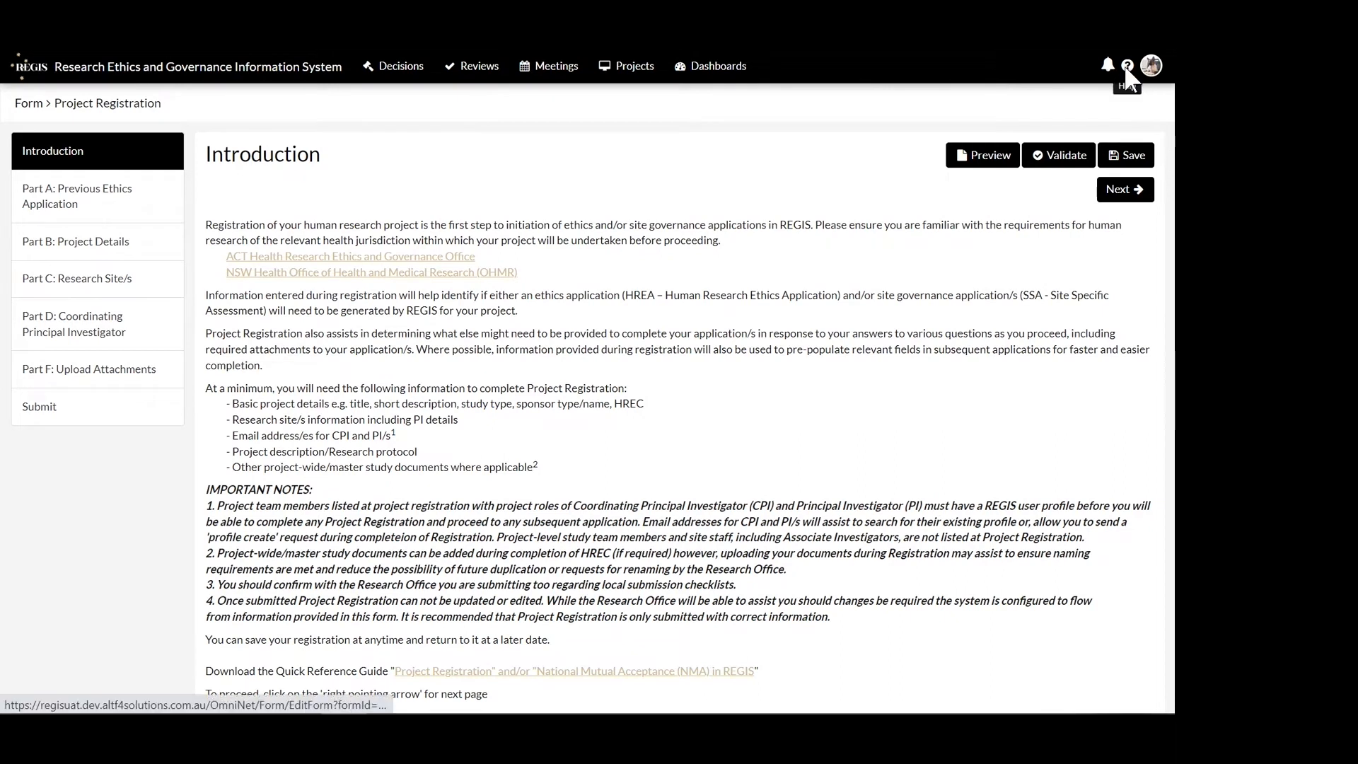
# Step: View the form-editing Help dialog and dismiss it before continuing to Part A
pyautogui.click(1128, 67)
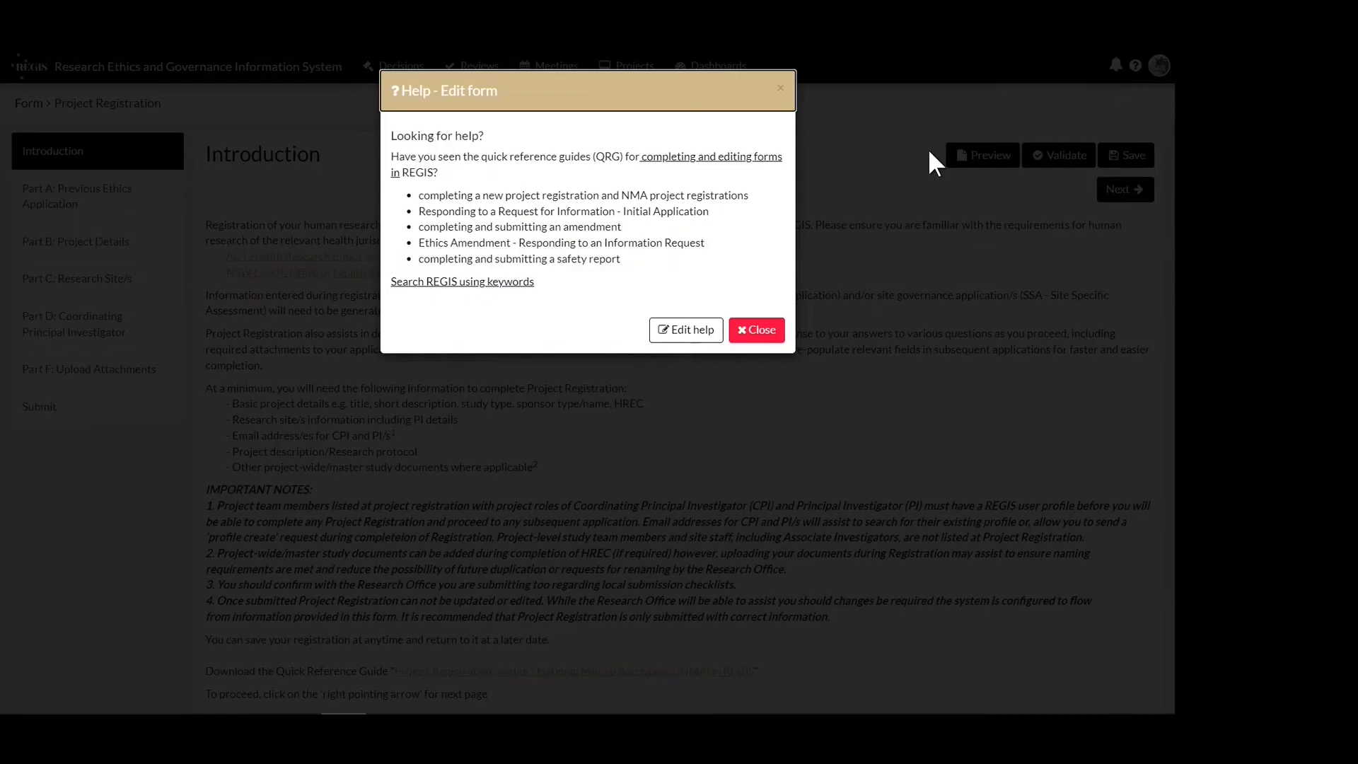
pyautogui.click(754, 330)
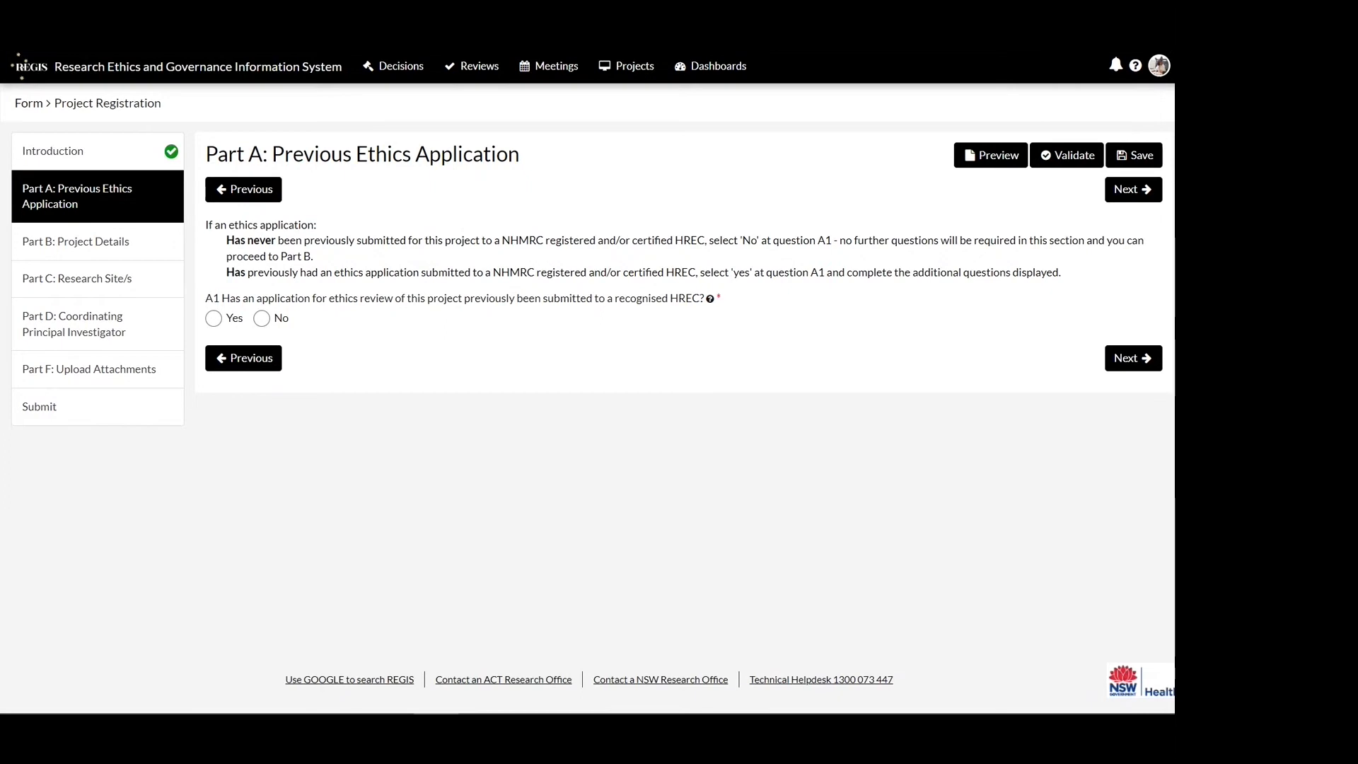
# Step: Answer A1 with No after briefly selecting Yes to see the extra previous-application fields
pyautogui.click(260, 318)
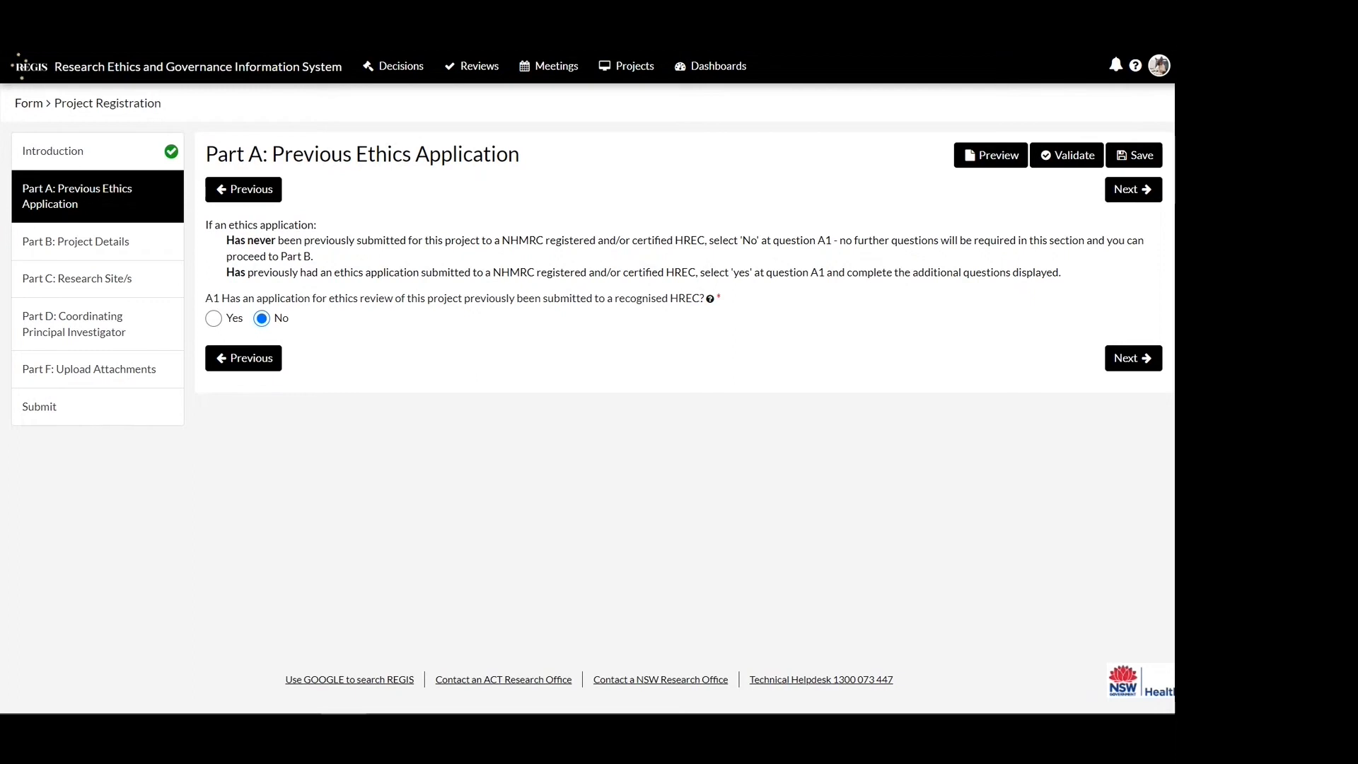
pyautogui.moveTo(245, 341)
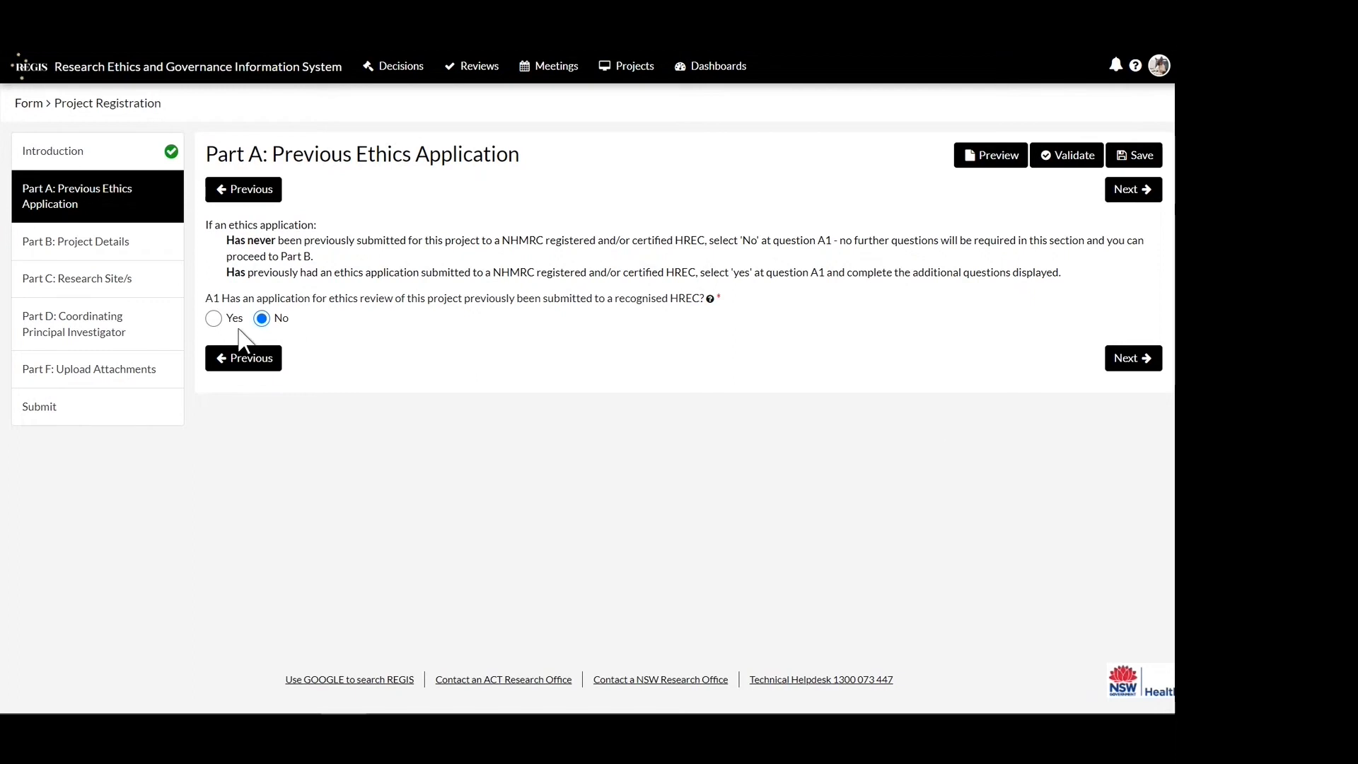
pyautogui.click(213, 319)
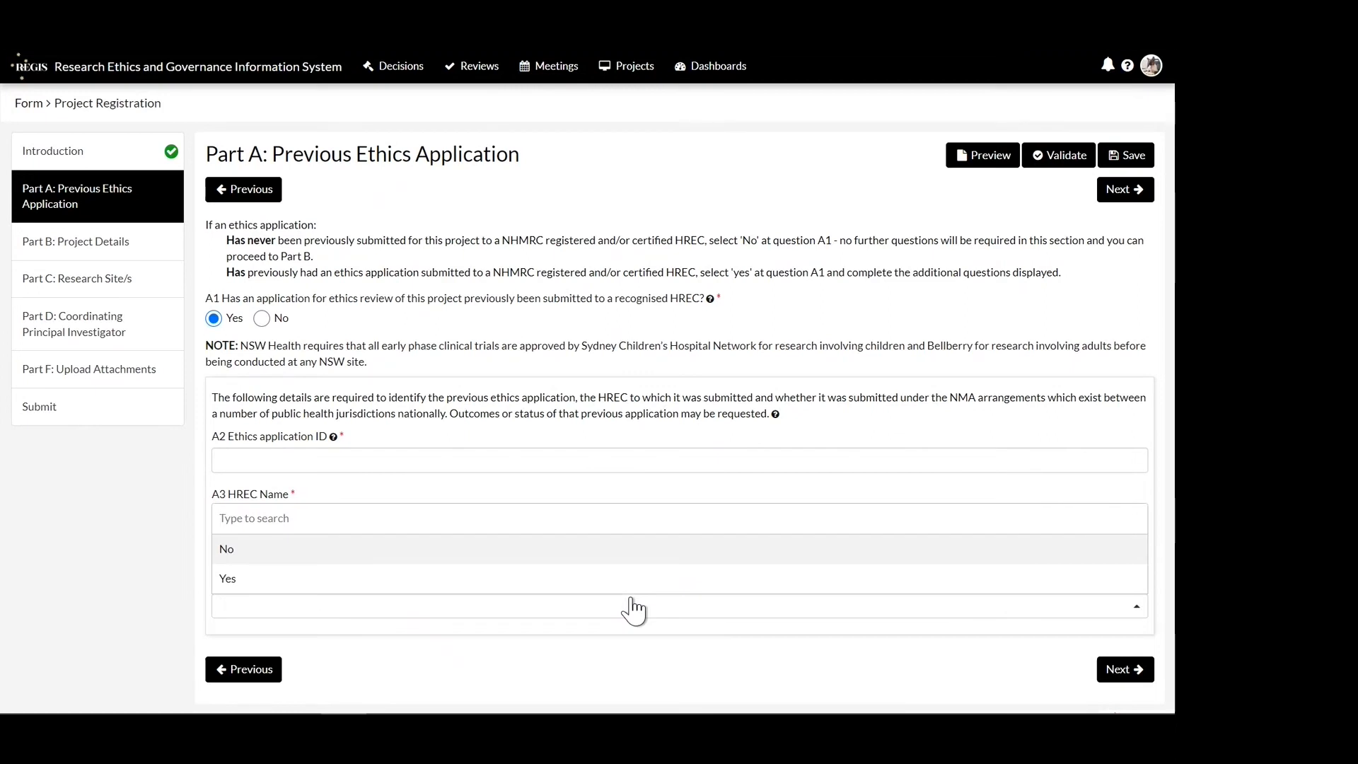
pyautogui.click(260, 319)
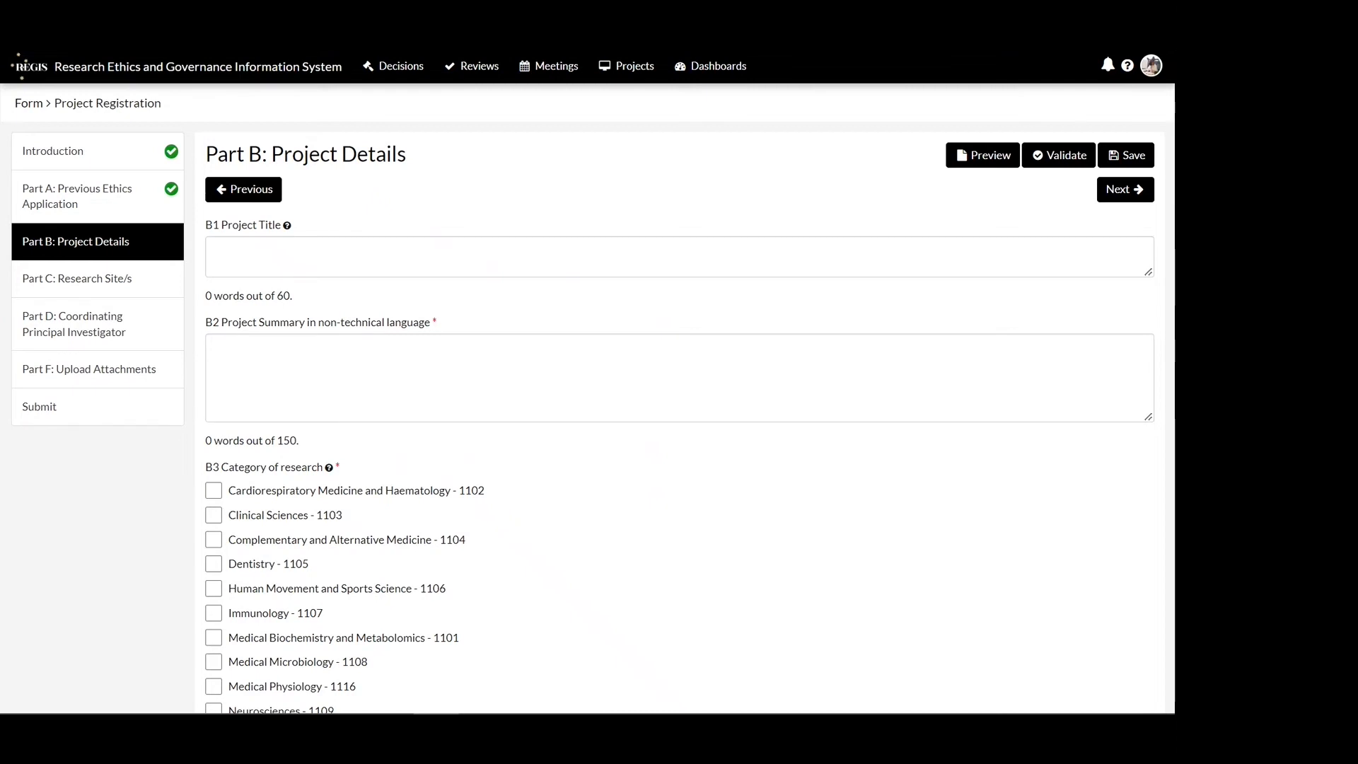
# Step: Enter title 'Project R2-D2', select Nepean Blue Mountains Local Health District as sponsor, and continue to Part C
pyautogui.click(324, 466)
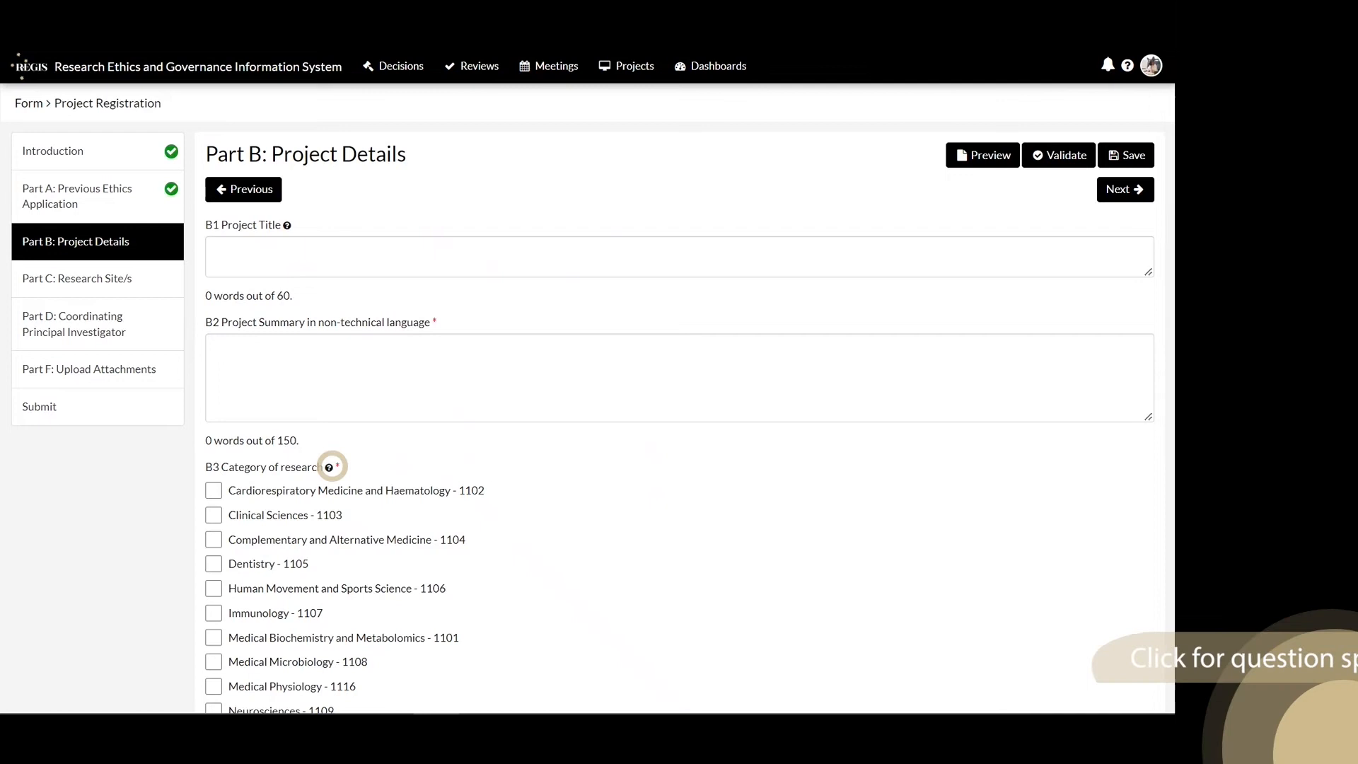
pyautogui.write('Project R2-D2')
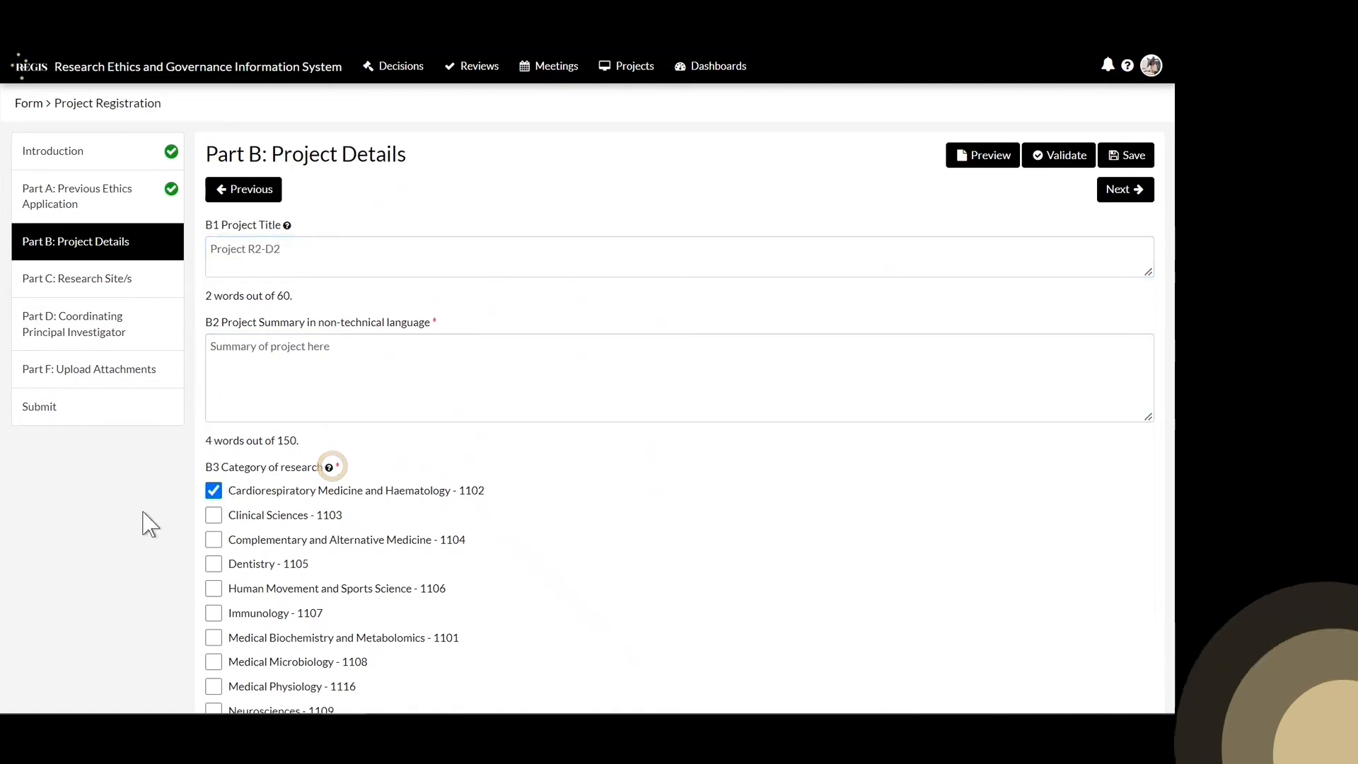
pyautogui.scroll(-3)
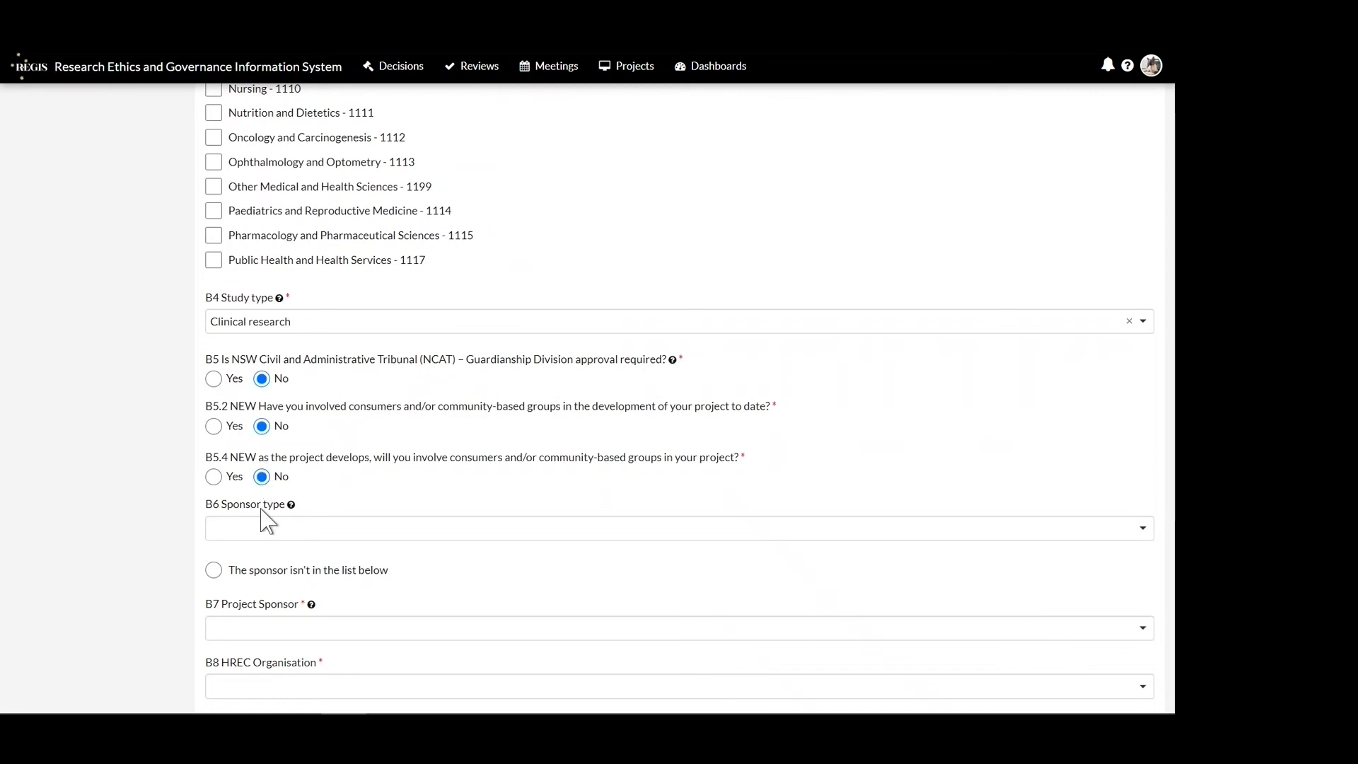
pyautogui.scroll(-3)
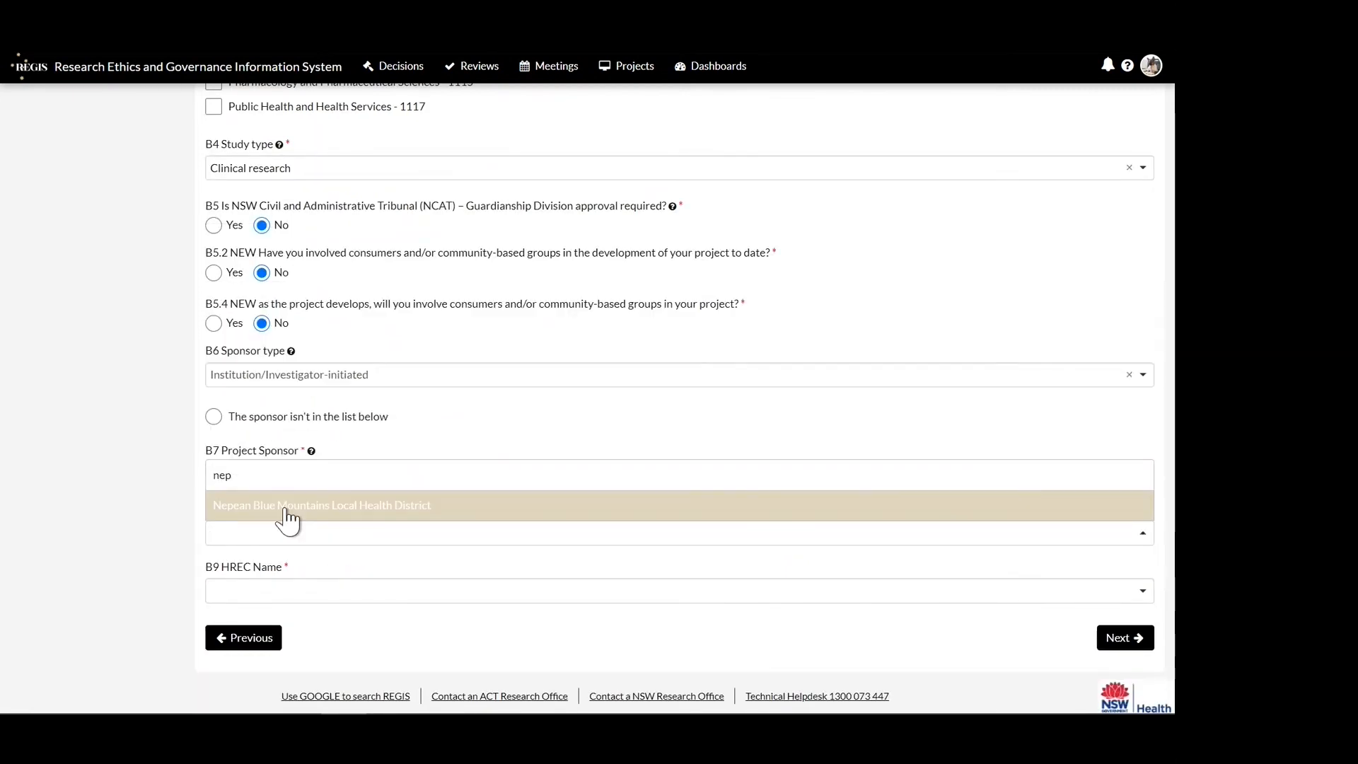
pyautogui.click(321, 505)
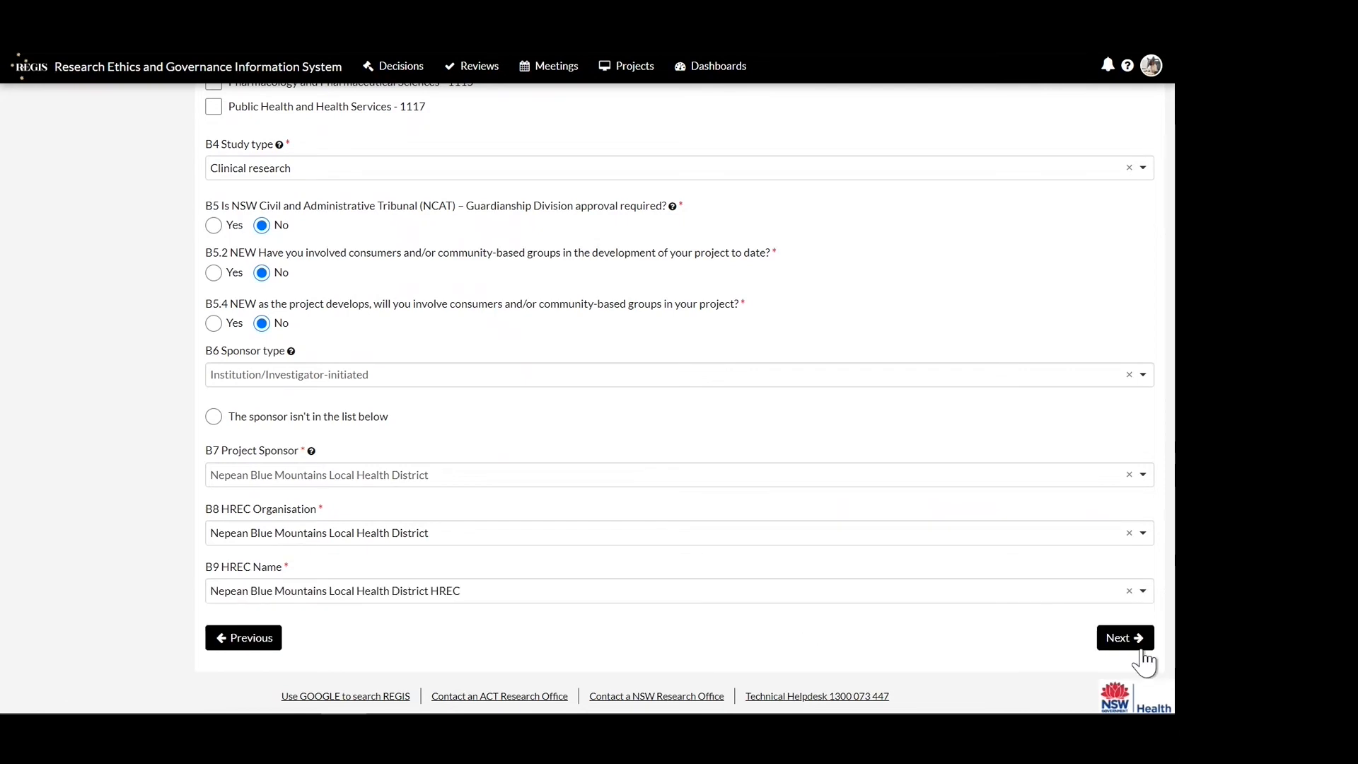
pyautogui.click(1123, 638)
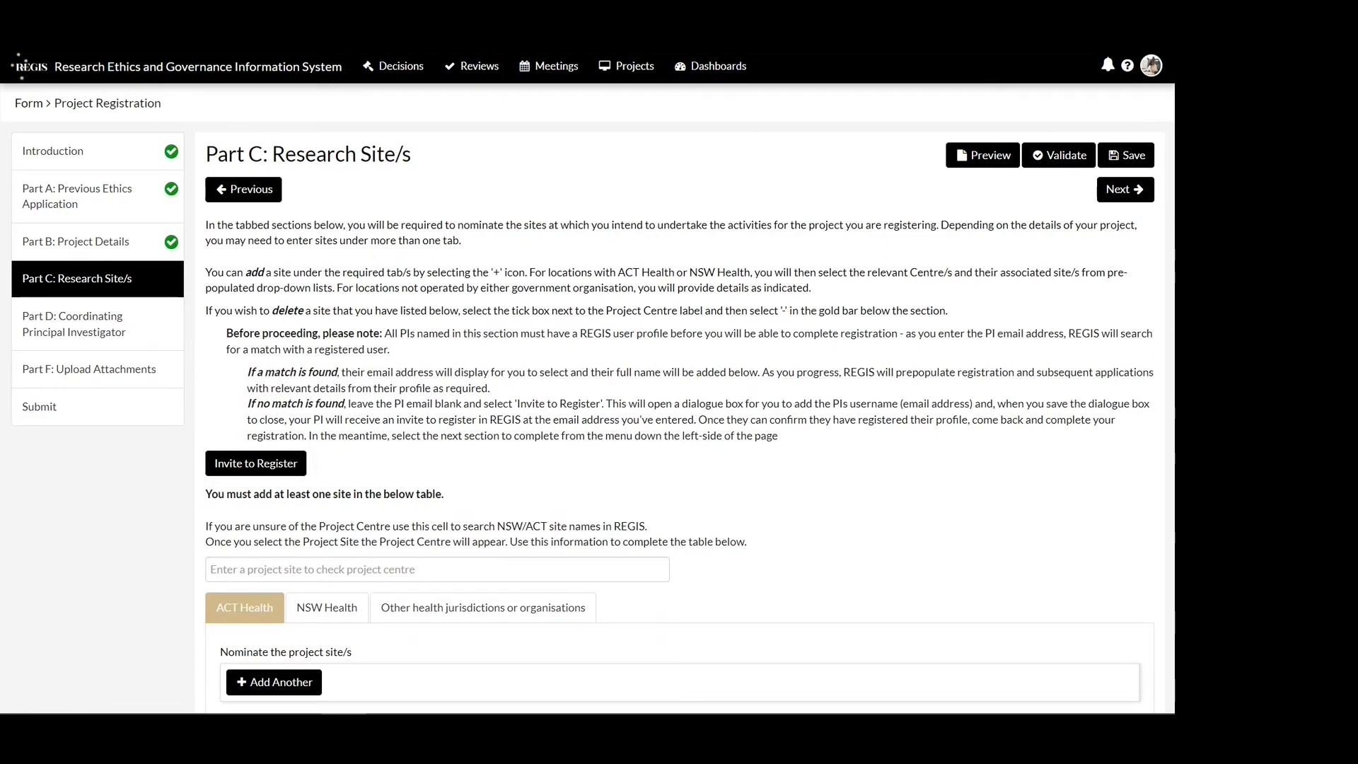
# Step: Add an ACT Health site row with The Canberra Hospital as project site
pyautogui.scroll(-3)
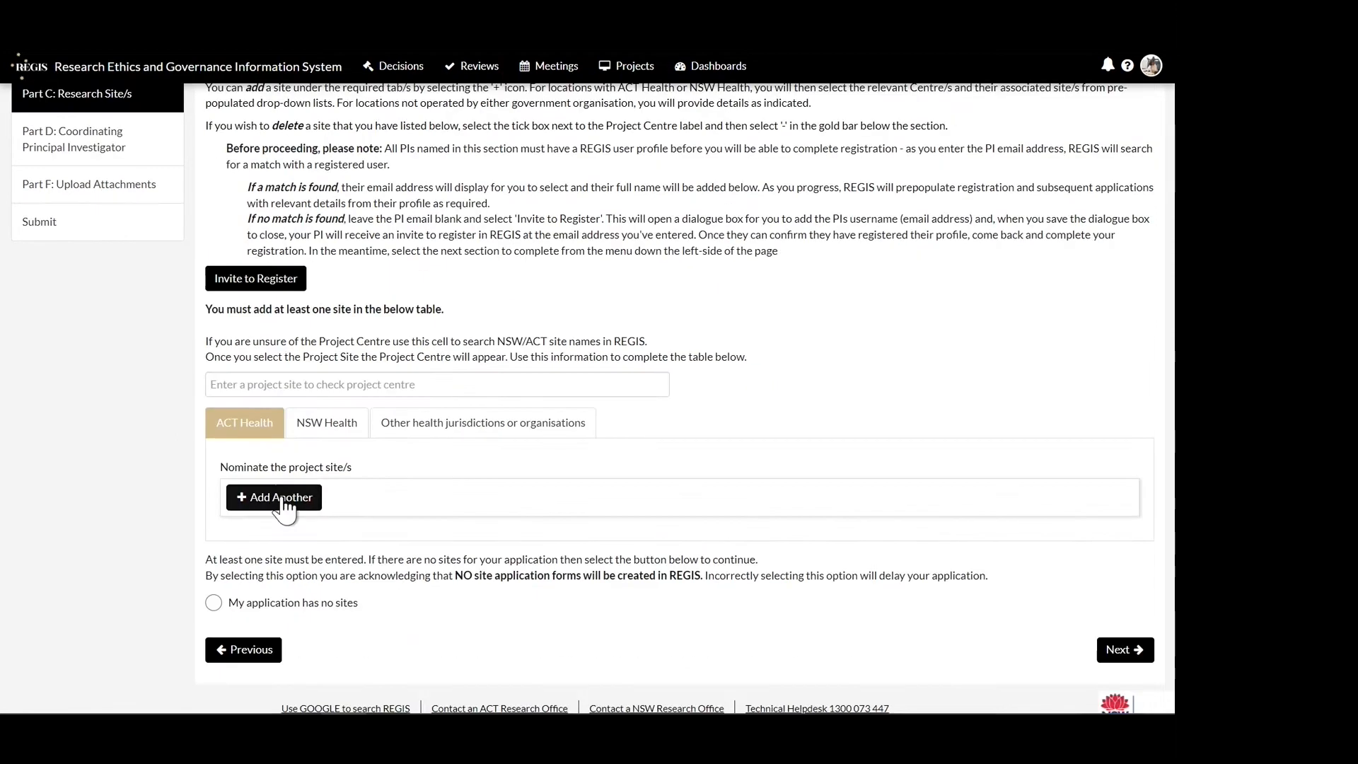
pyautogui.click(273, 497)
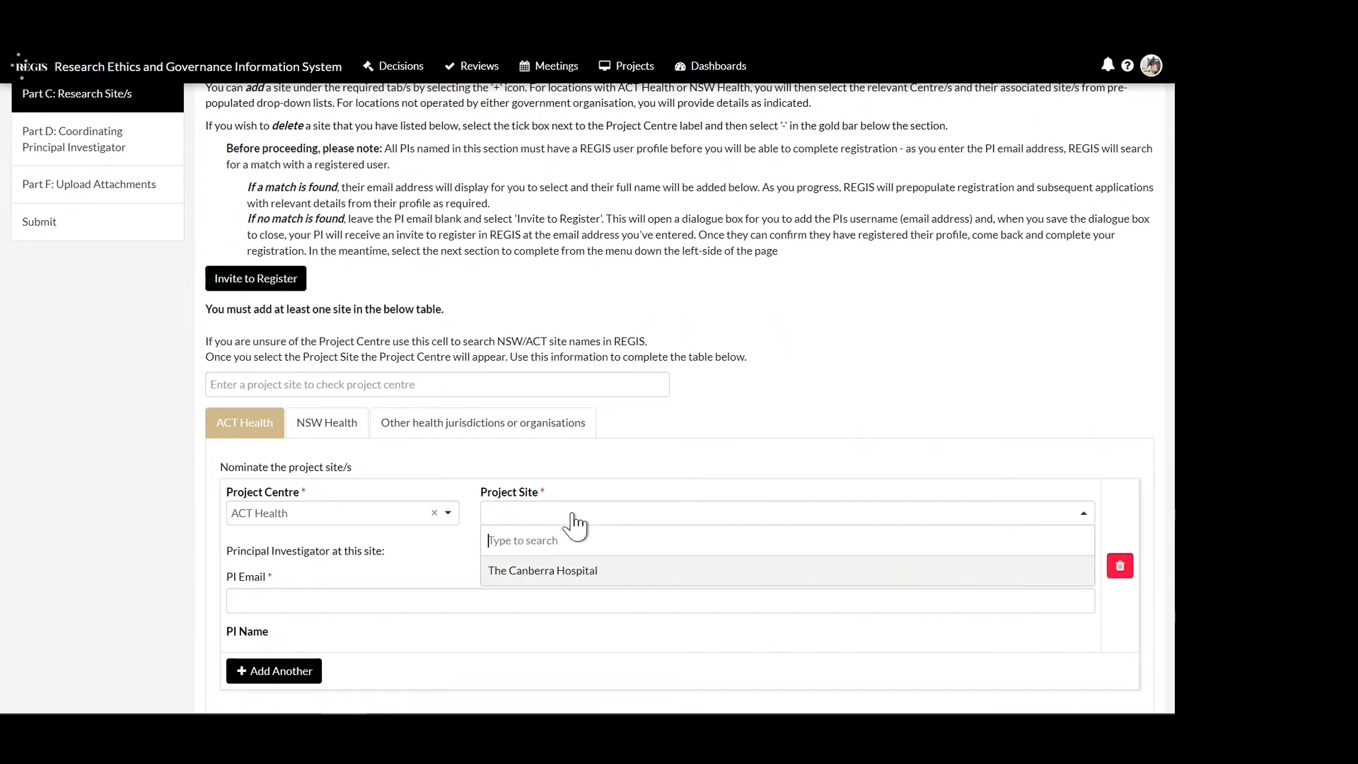
pyautogui.click(542, 570)
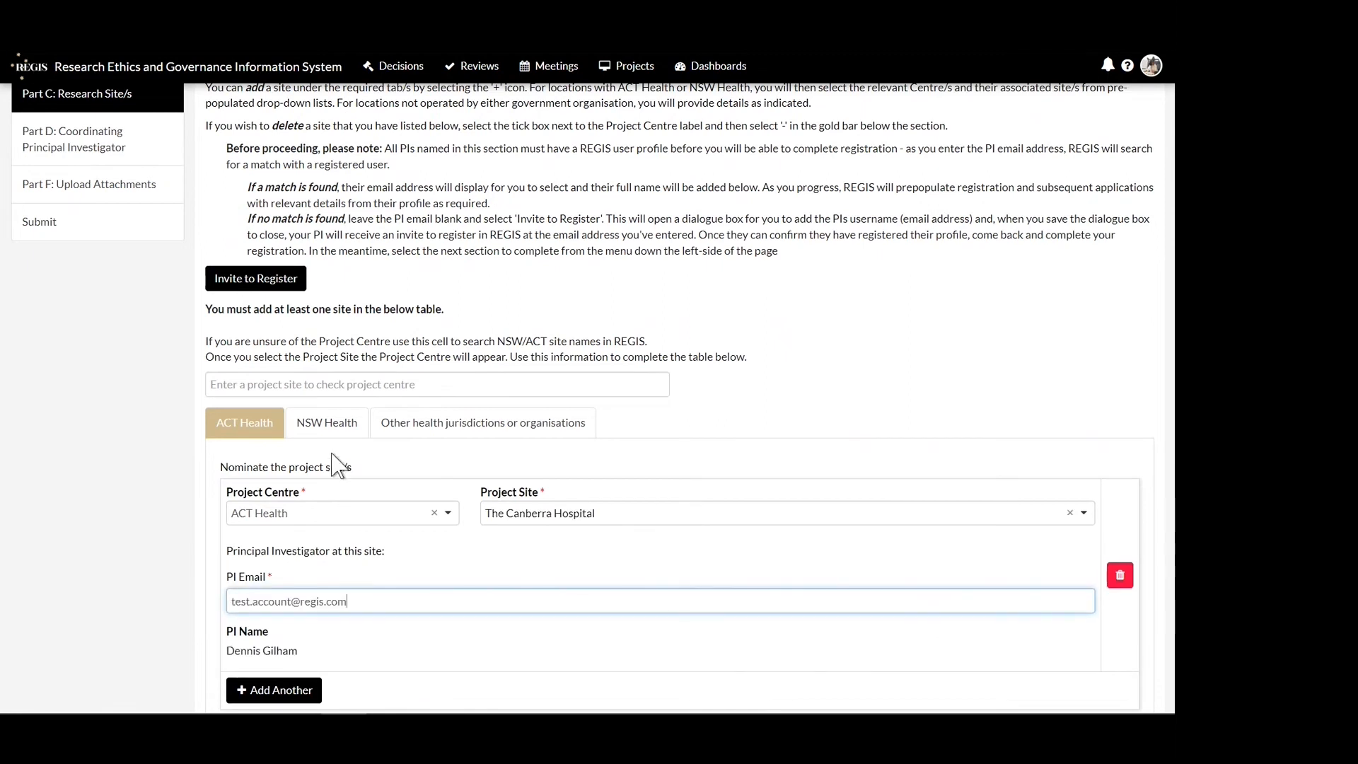
pyautogui.click(327, 422)
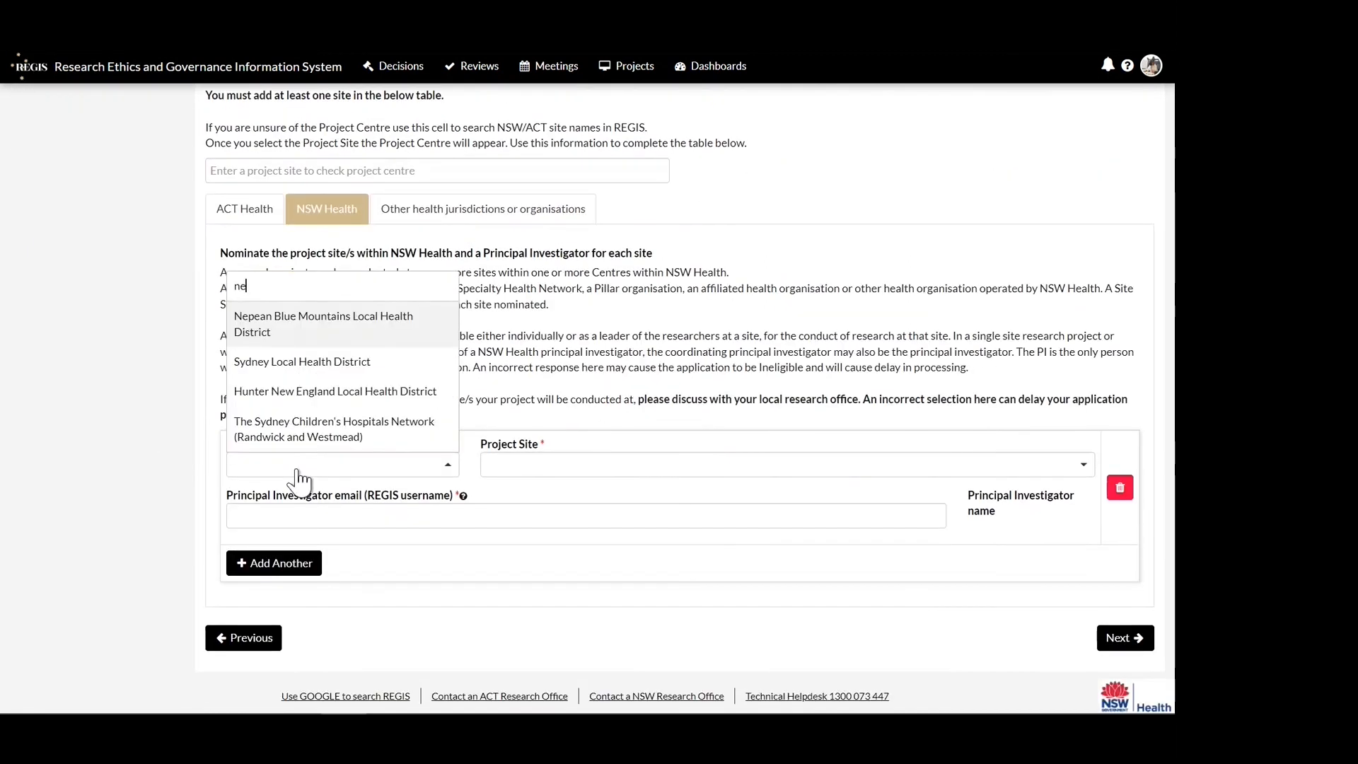
pyautogui.click(322, 322)
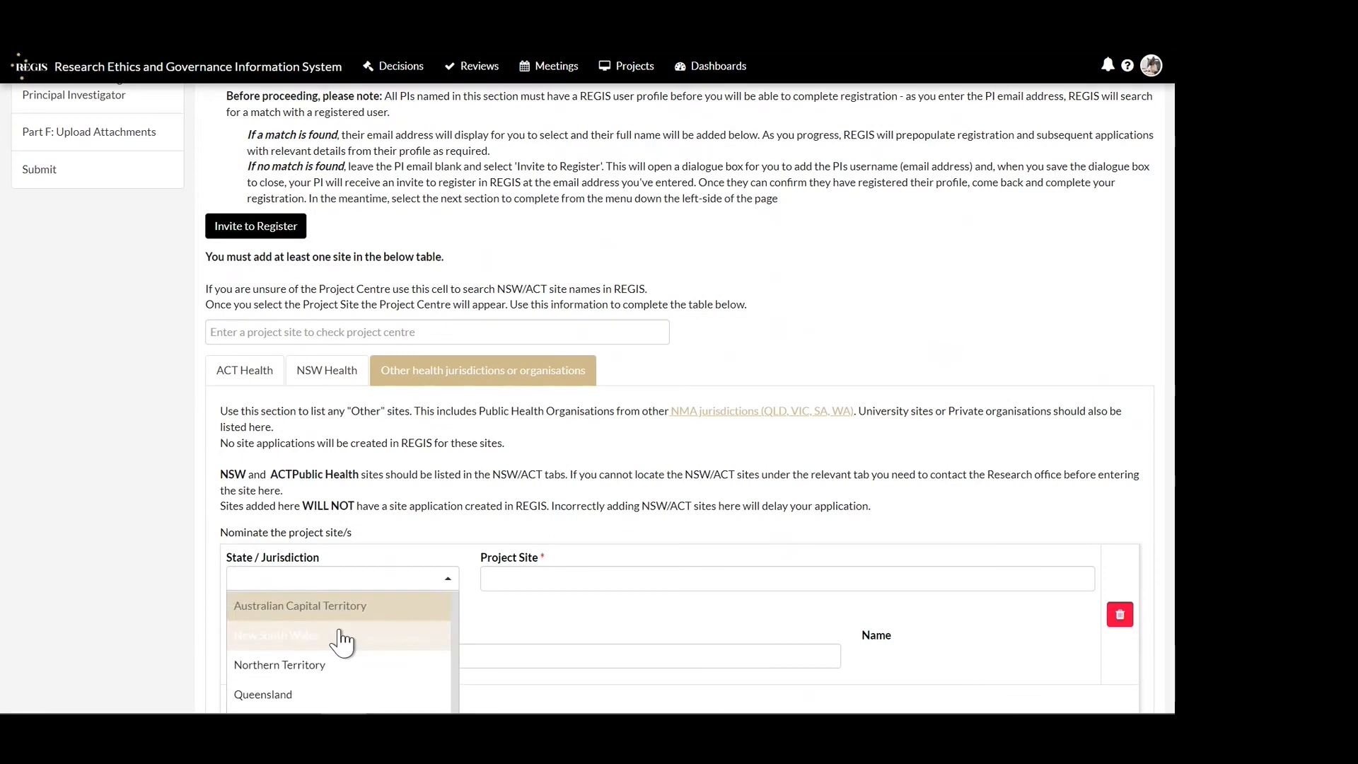
pyautogui.click(279, 665)
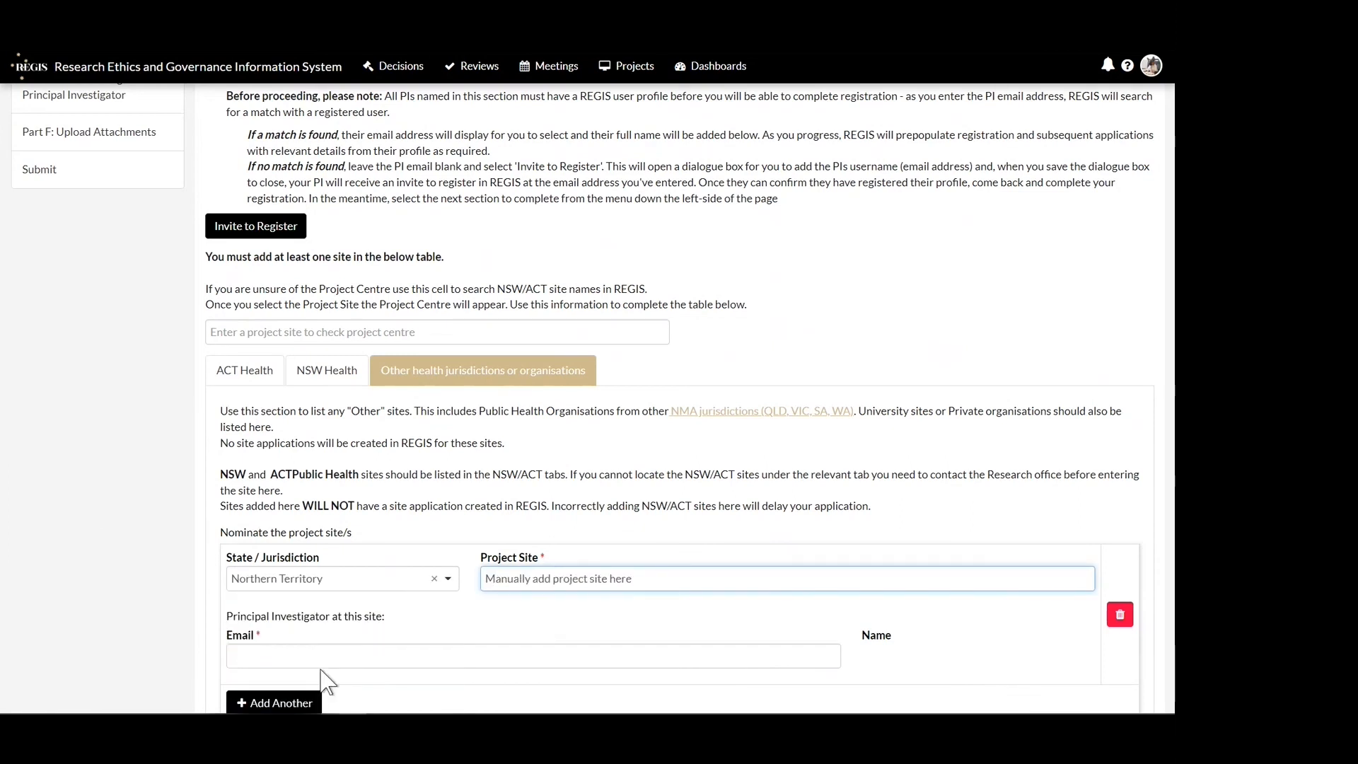
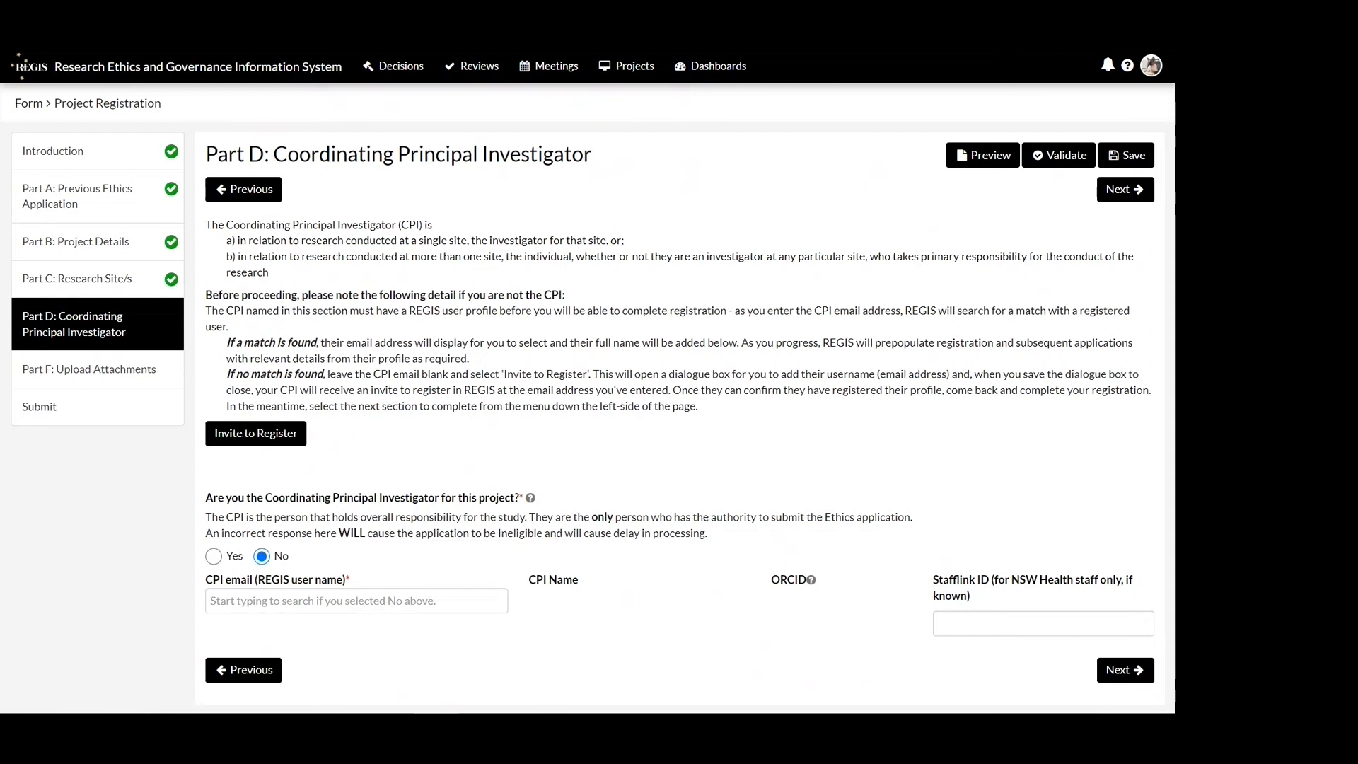
pyautogui.moveTo(167, 618)
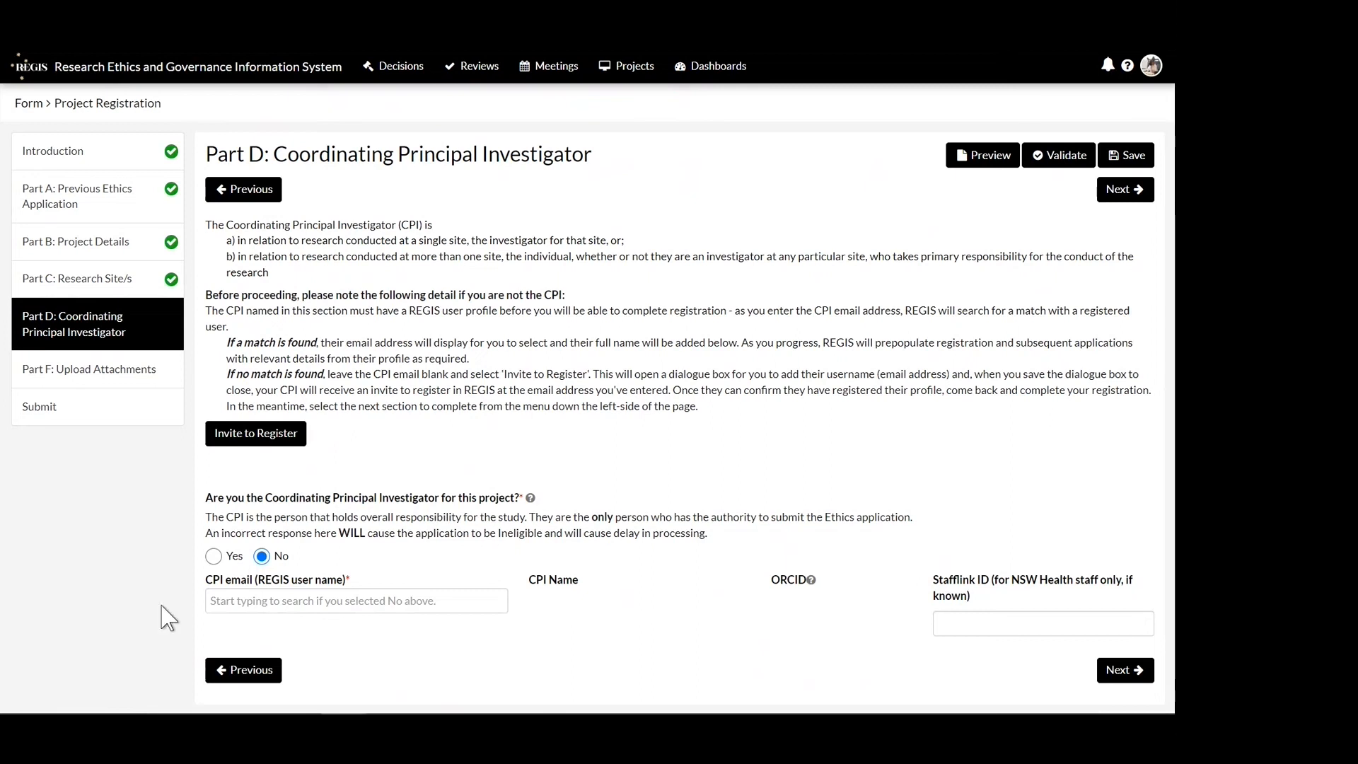
pyautogui.moveTo(222, 563)
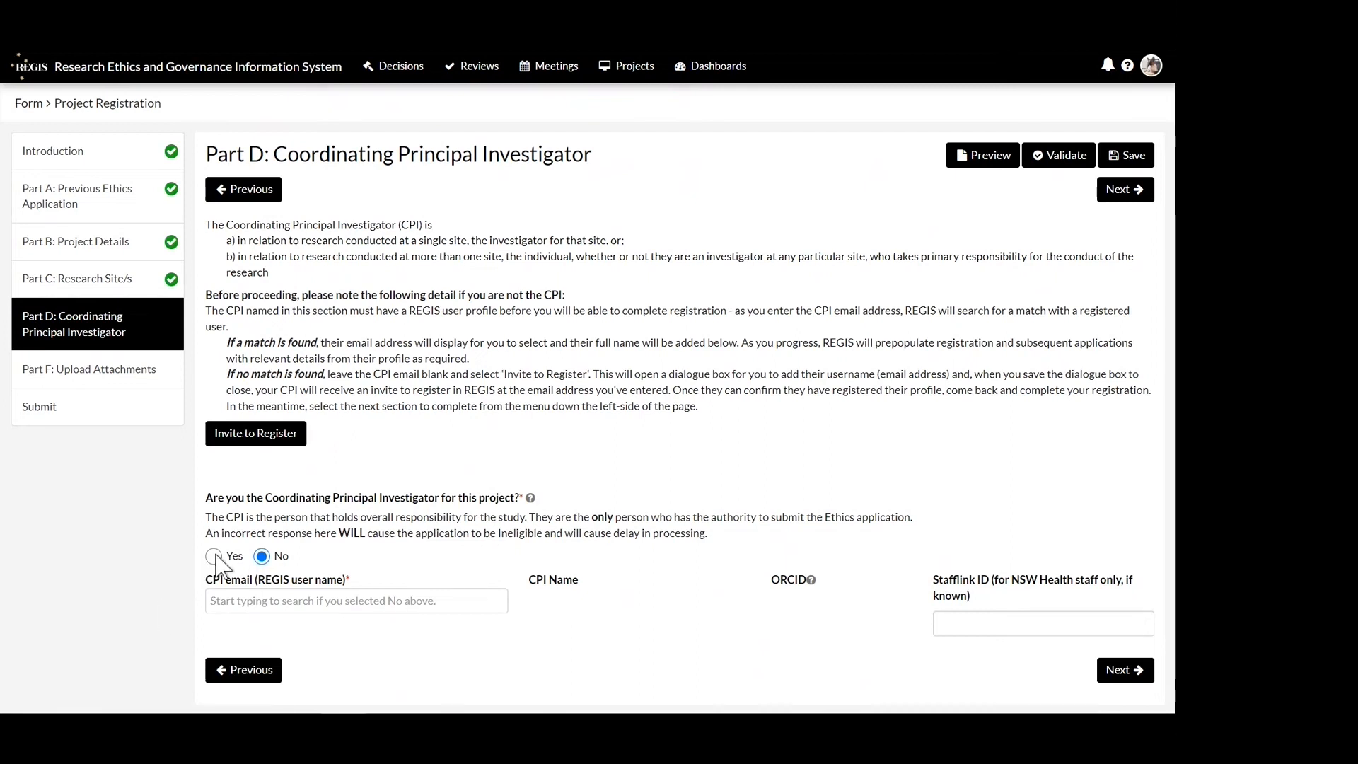
# Step: Answer the coordinating principal investigator question in Part D
pyautogui.click(214, 555)
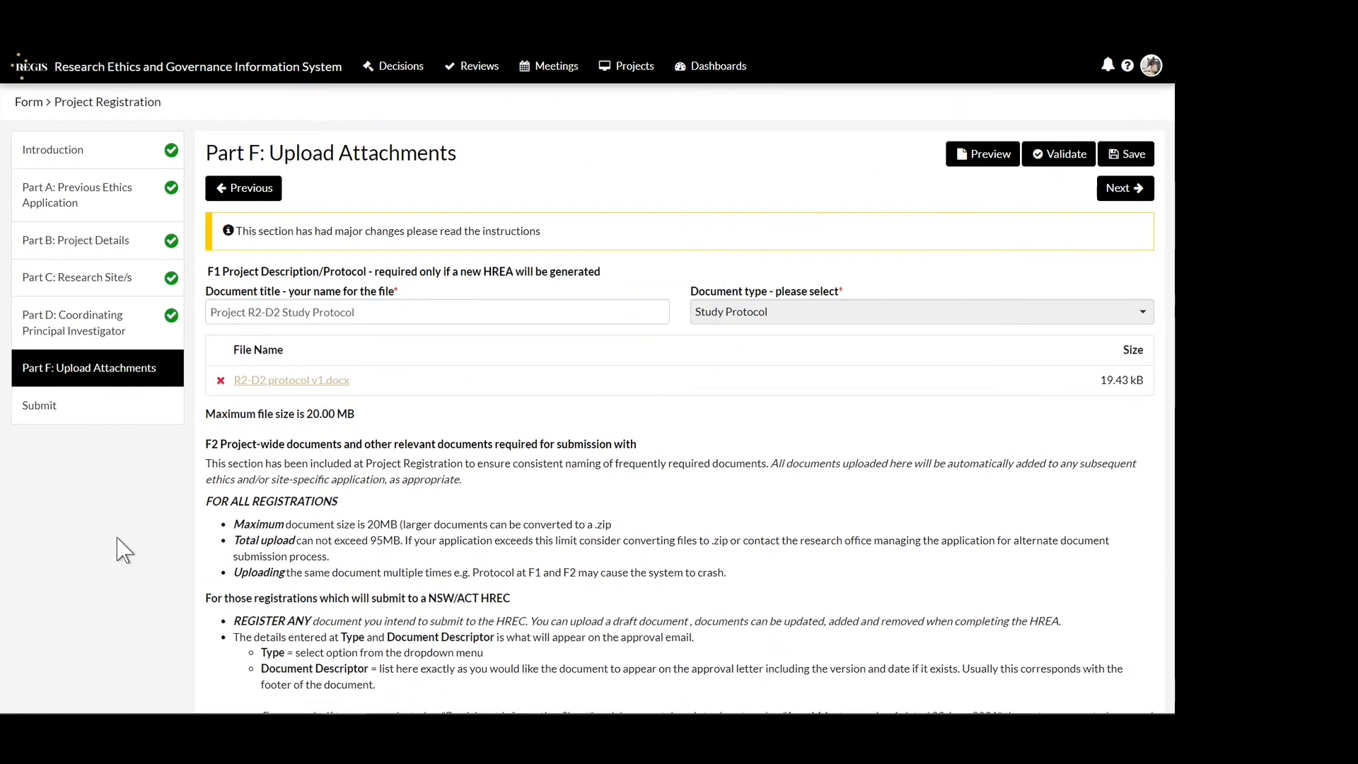
# Step: Add another project-wide document entry for the R2-D2 master questionnaire and proceed to the Submit page
pyautogui.scroll(-3)
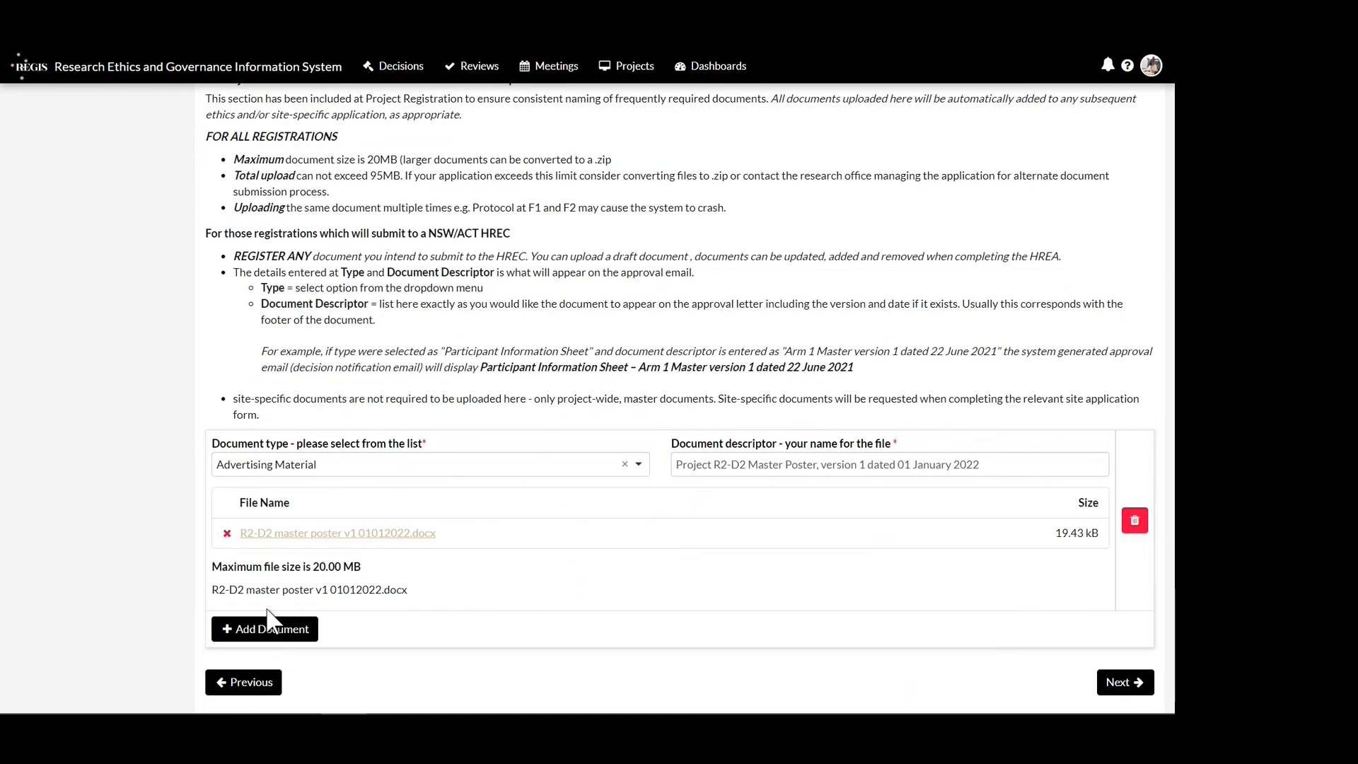
pyautogui.click(264, 628)
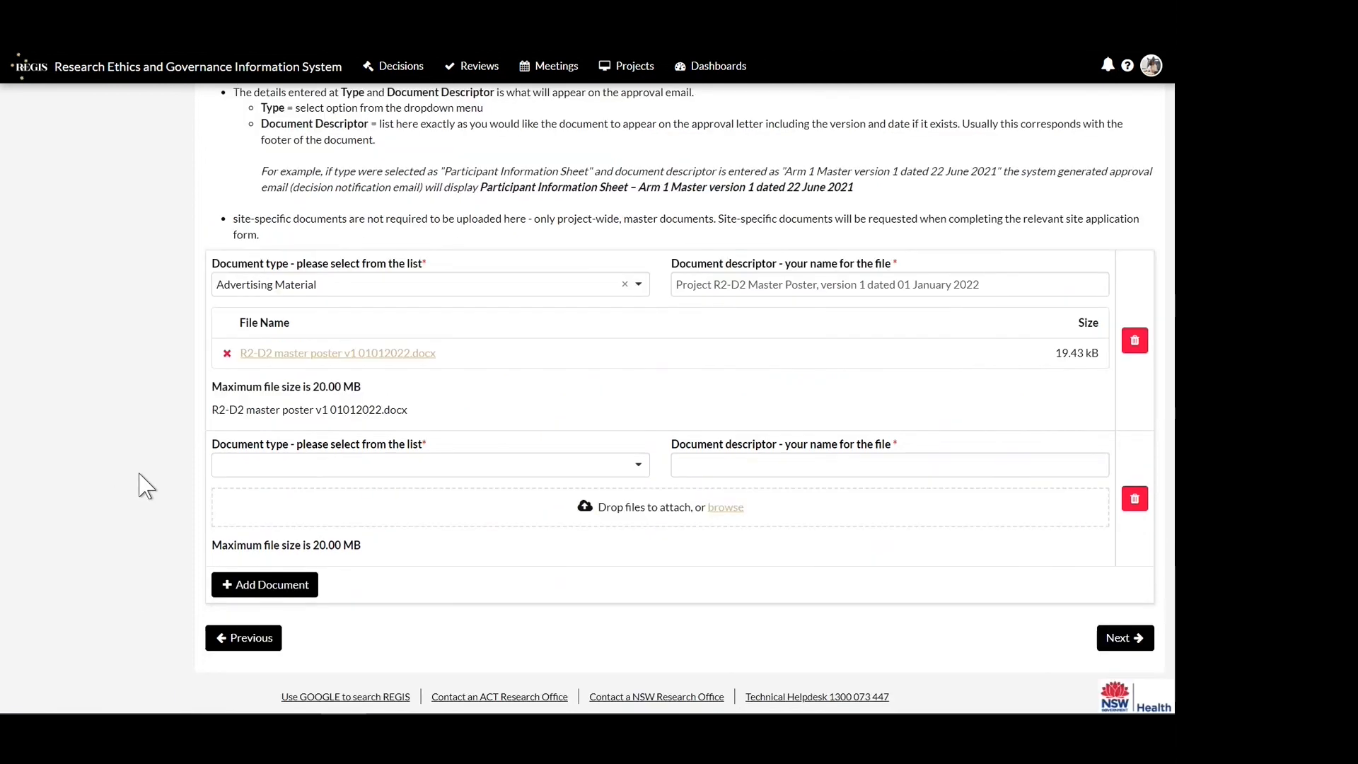
pyautogui.click(429, 464)
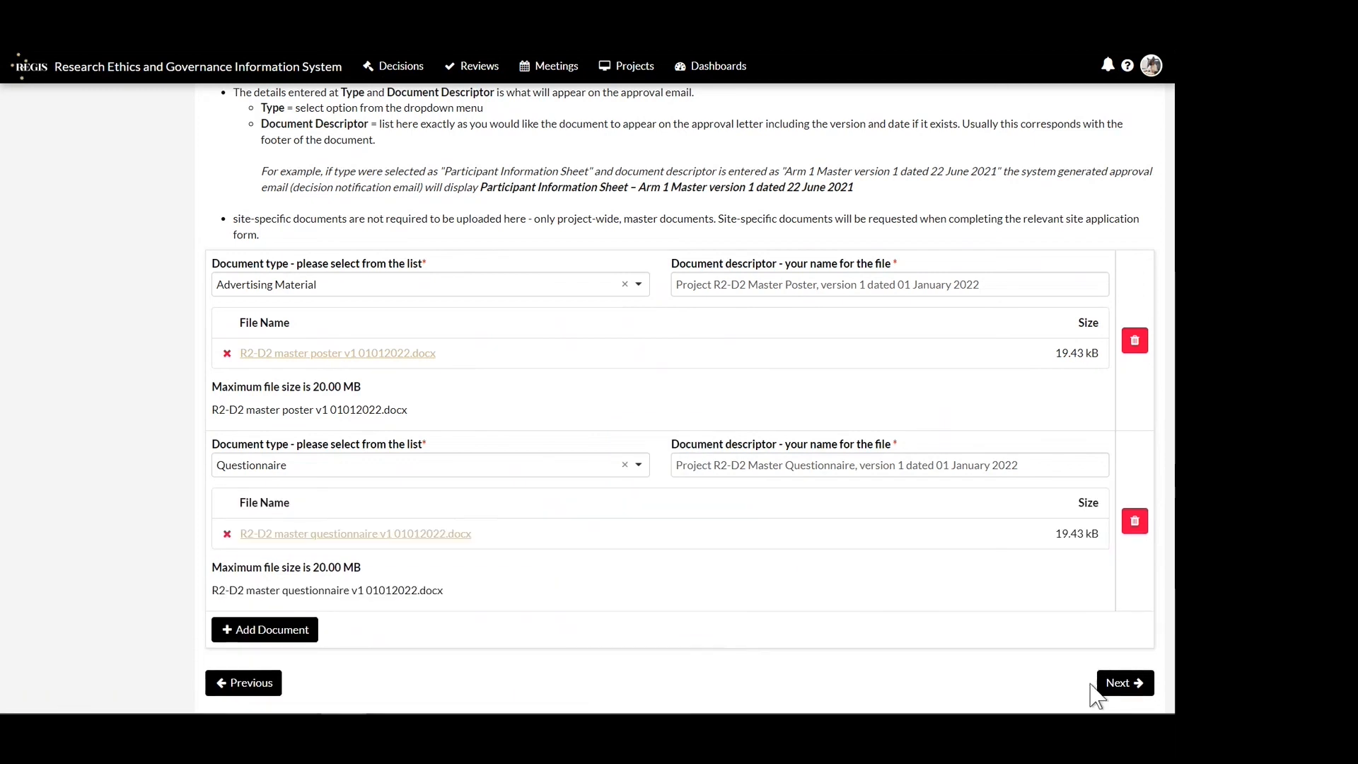
pyautogui.click(1123, 682)
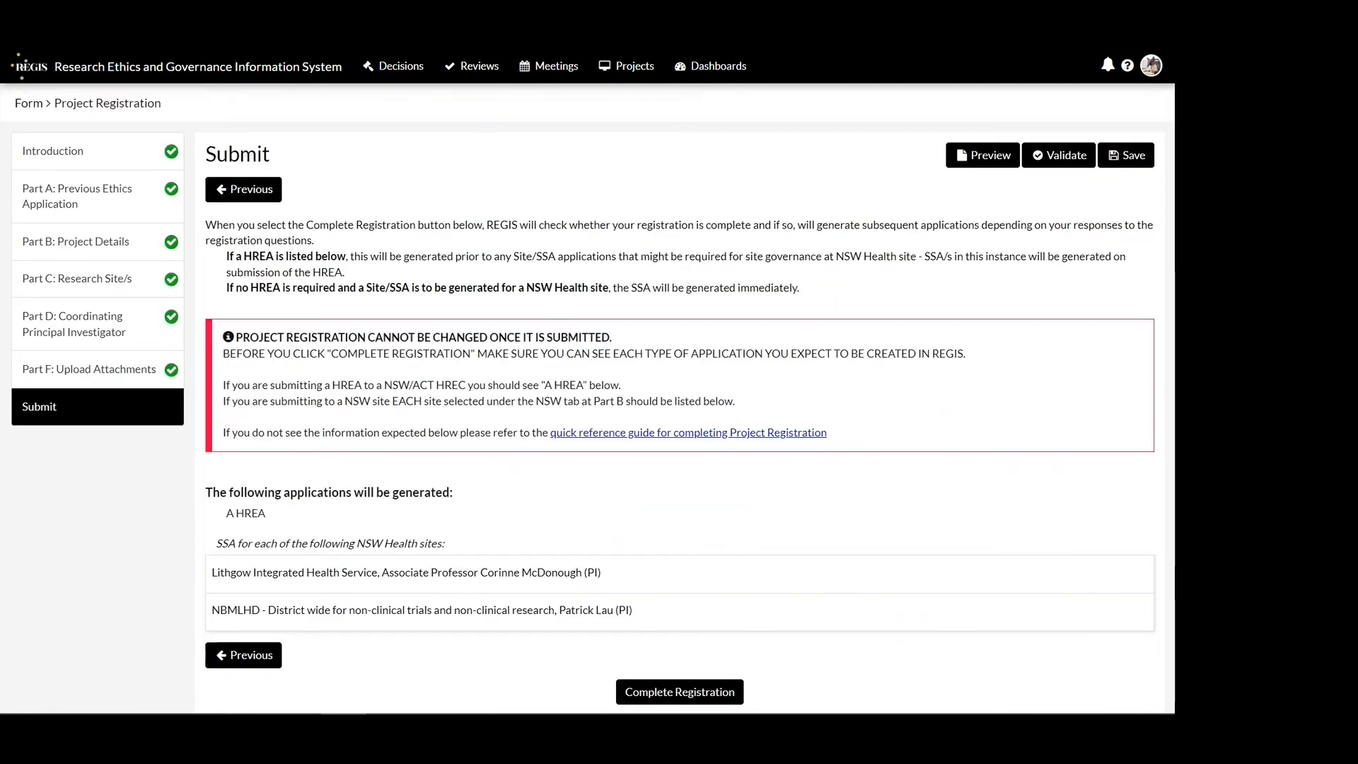